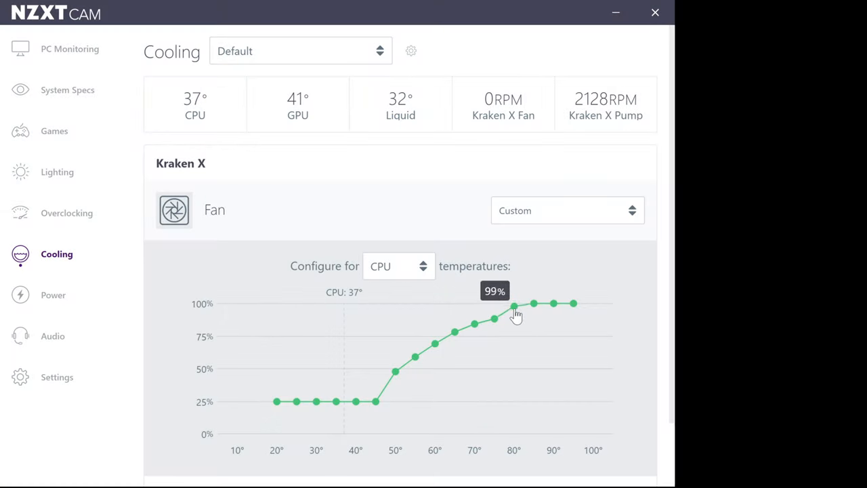
Drag the Kraken X curve's 75° point up to 100% fan speed
drag(515, 311, 494, 303)
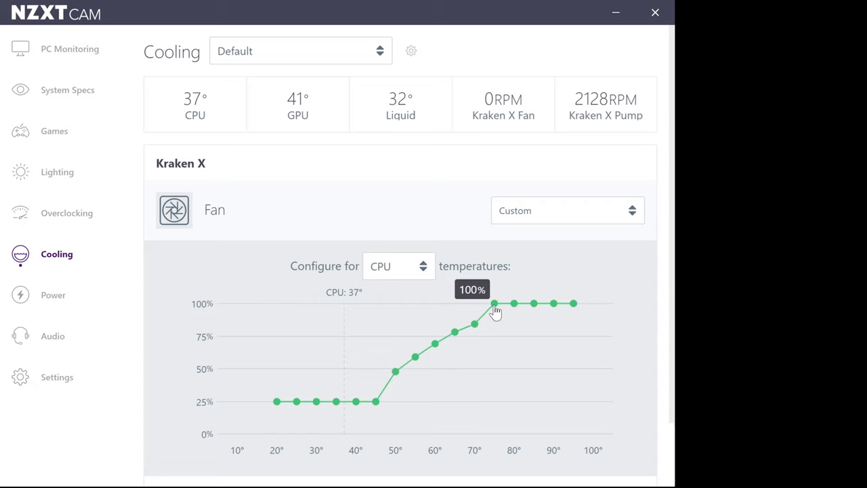